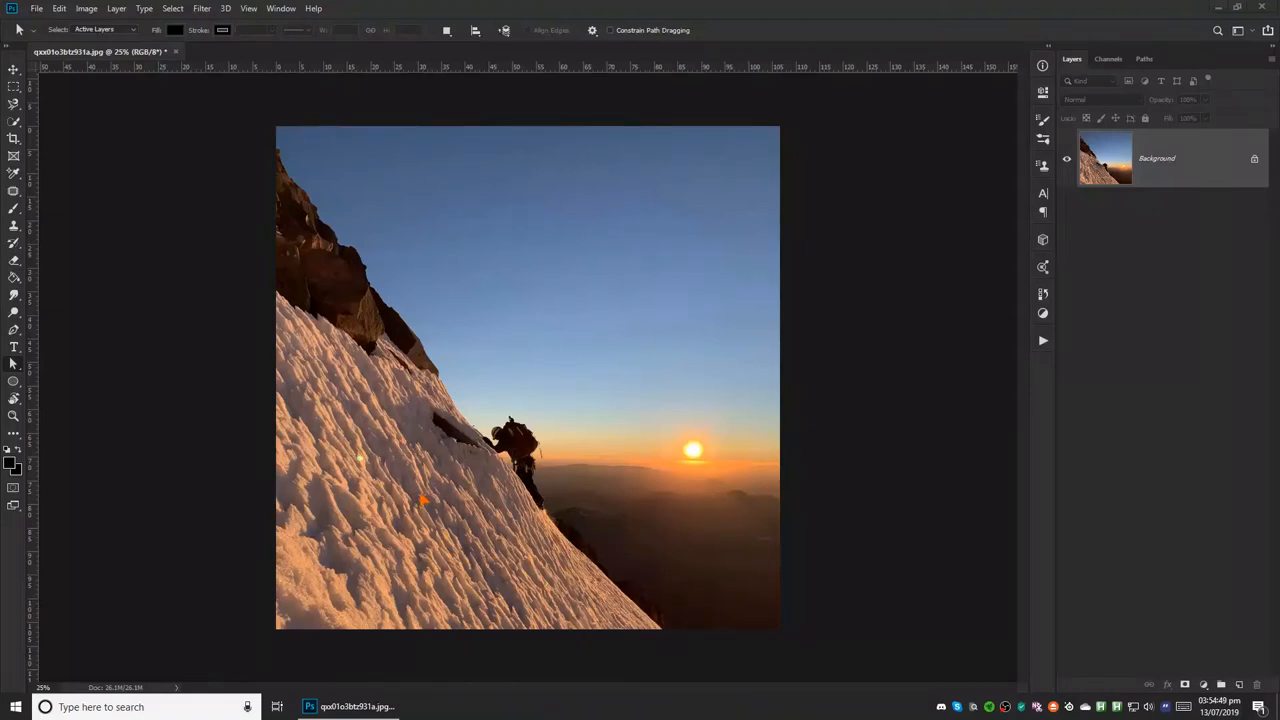
{"action": "mouse_move", "coordinate": [650, 512]}
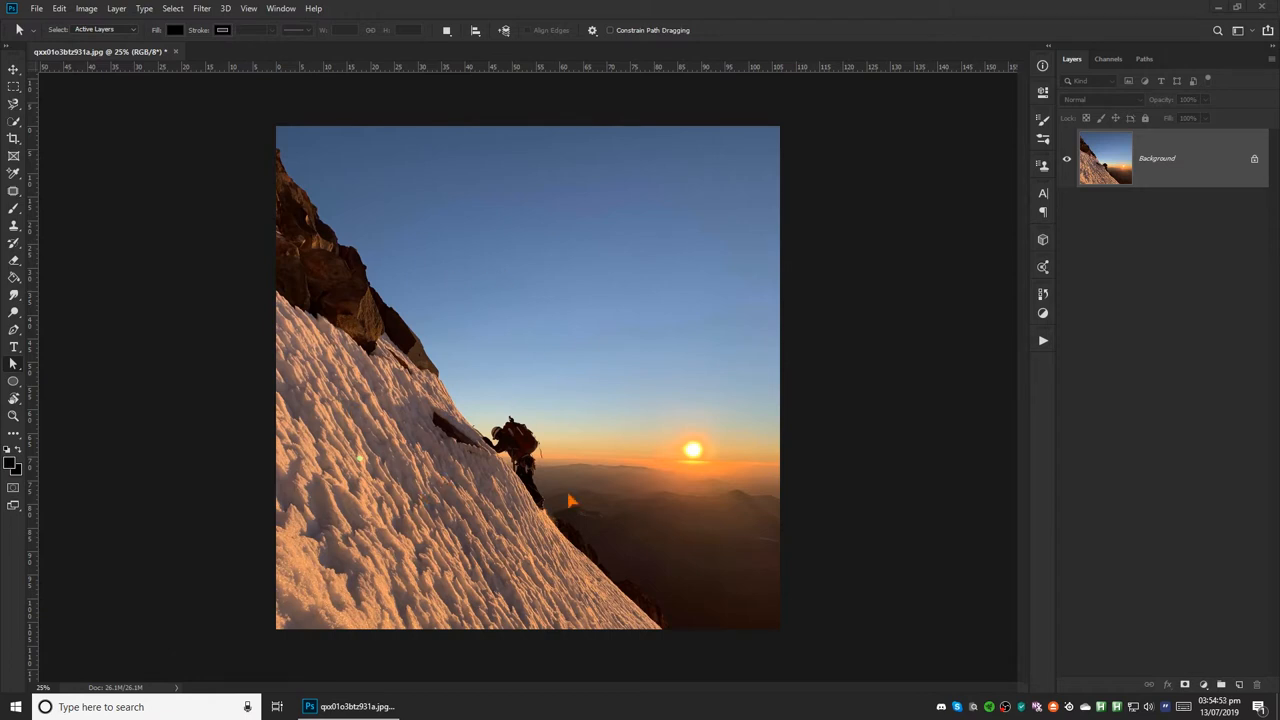
{"action": "mouse_move", "coordinate": [435, 332]}
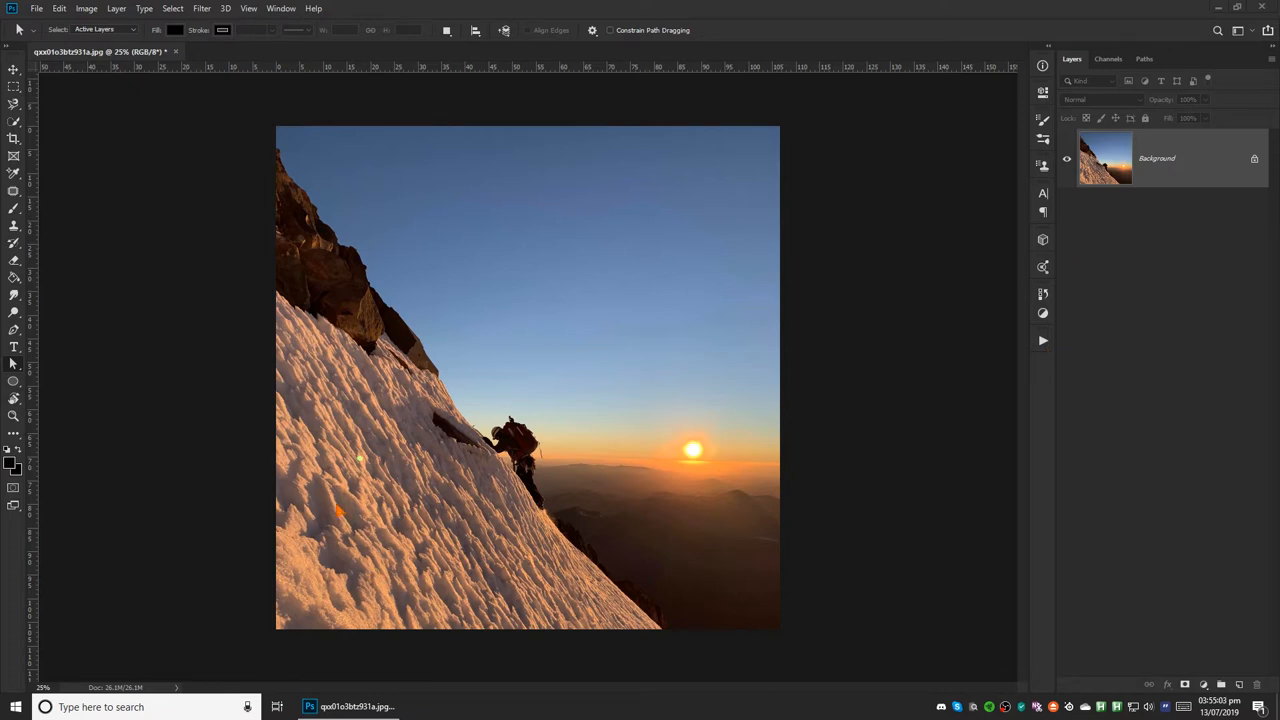
{"action": "mouse_move", "coordinate": [485, 578]}
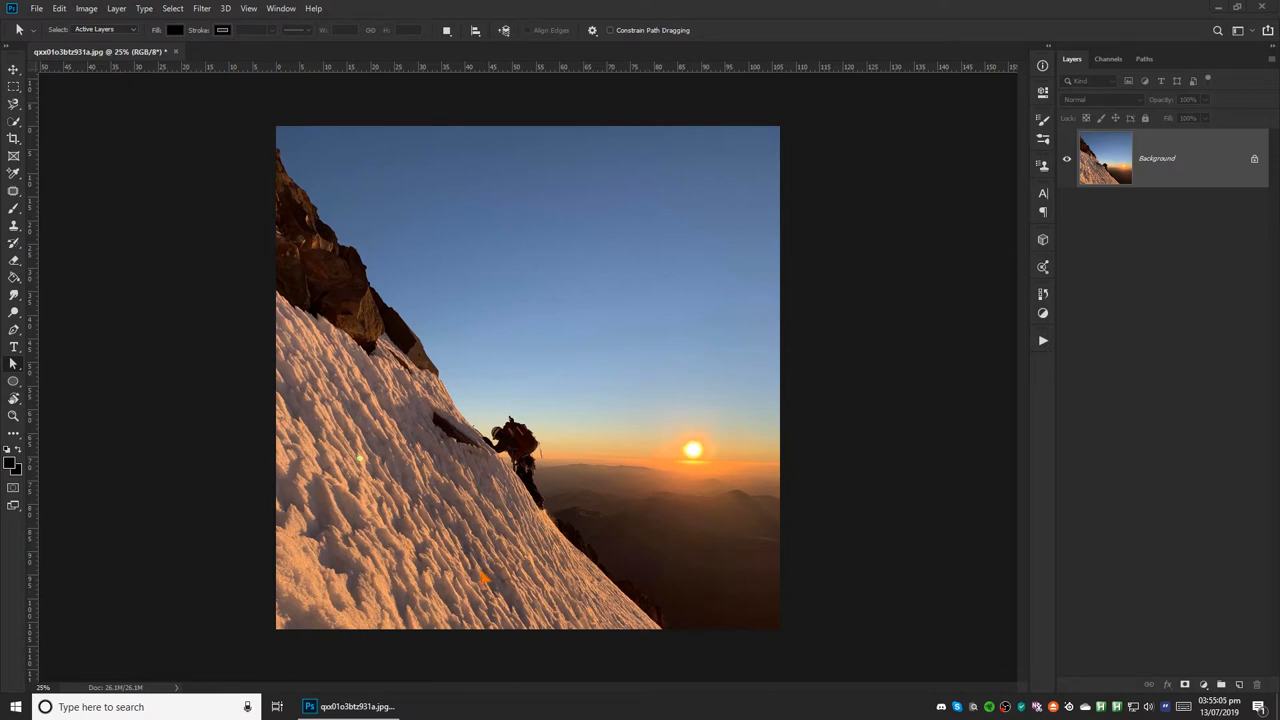
{"action": "mouse_move", "coordinate": [370, 578]}
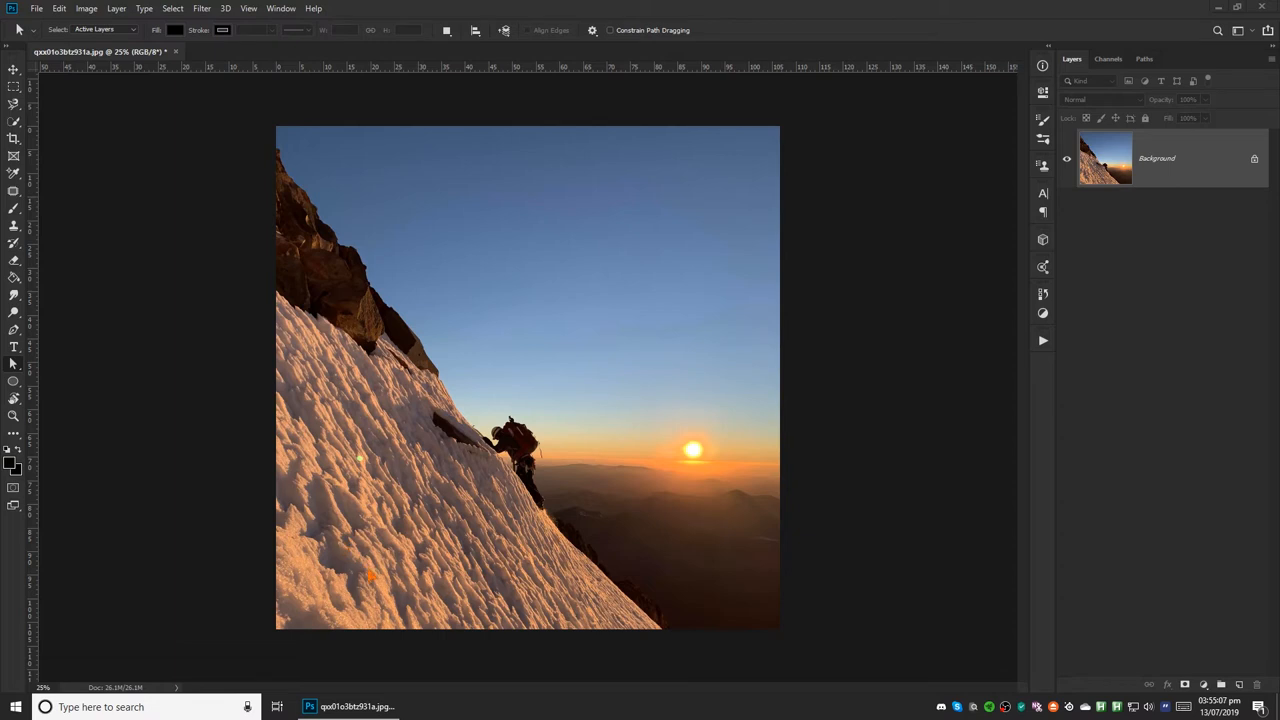
{"action": "mouse_move", "coordinate": [1243, 197]}
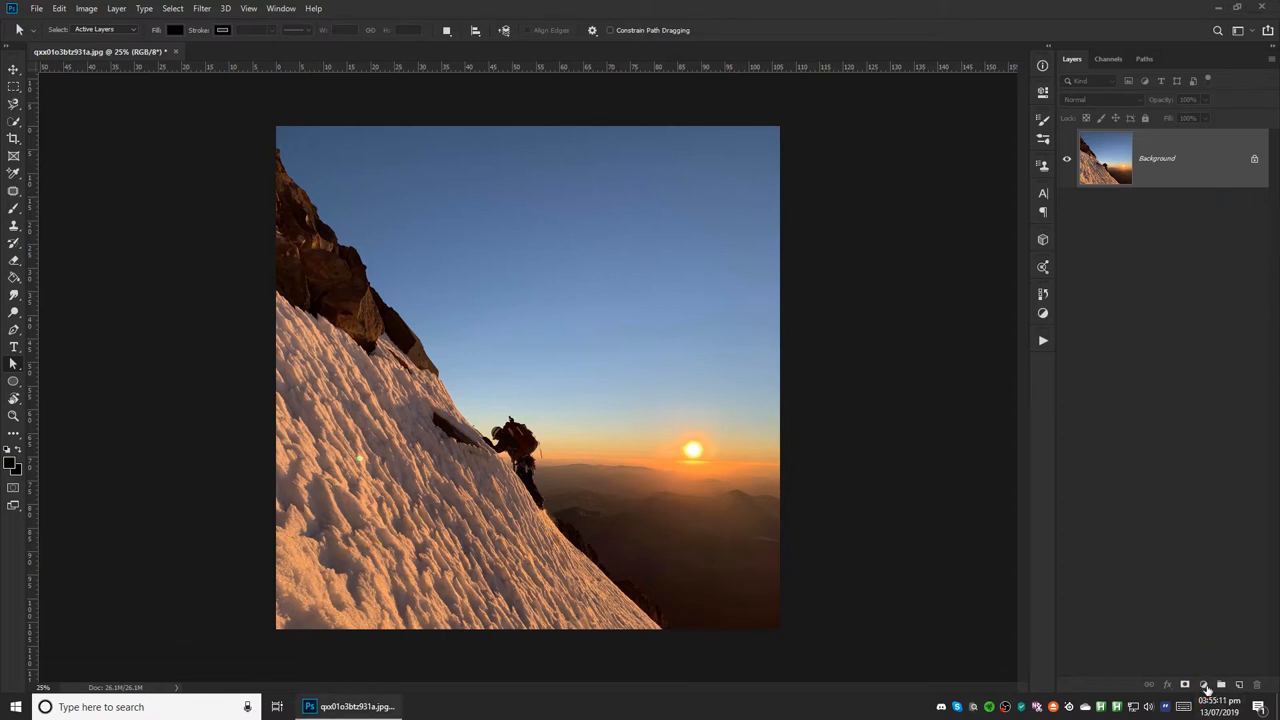
- Add a Curves adjustment layer, Curves 1, above the Background climber photo
{"action": "left_click", "coordinate": [1205, 685]}
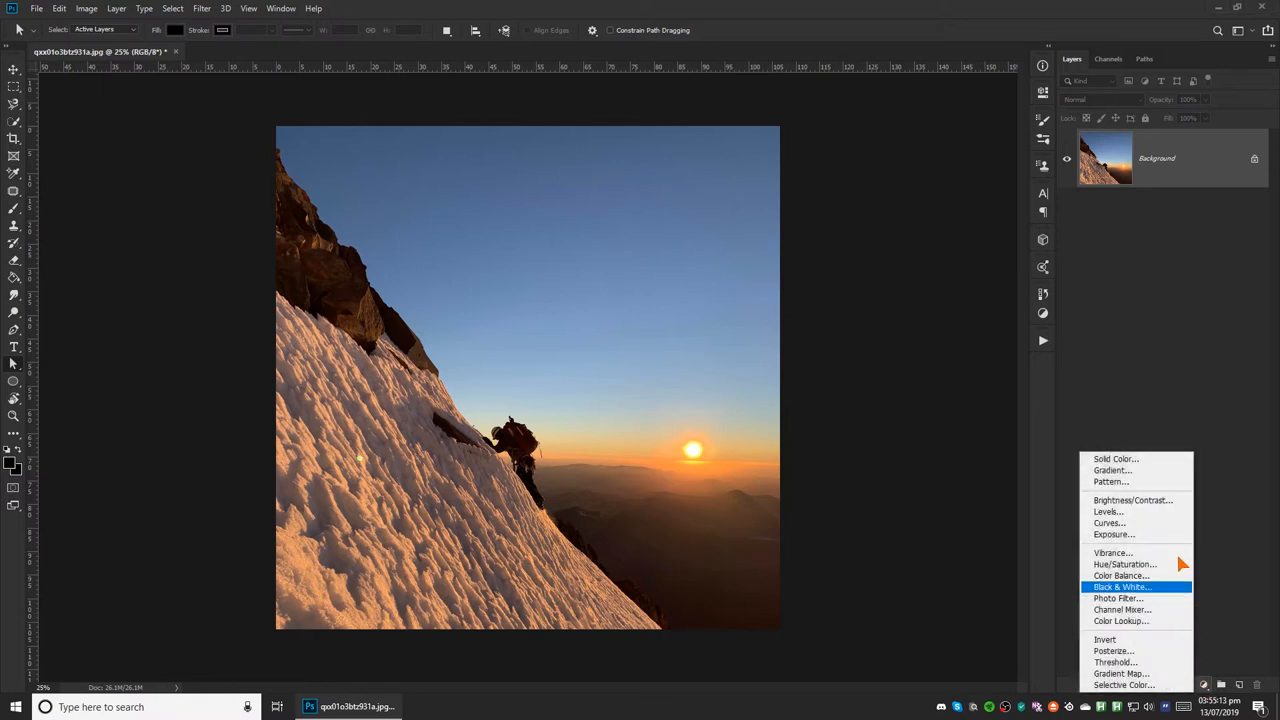
{"action": "left_click", "coordinate": [1109, 523]}
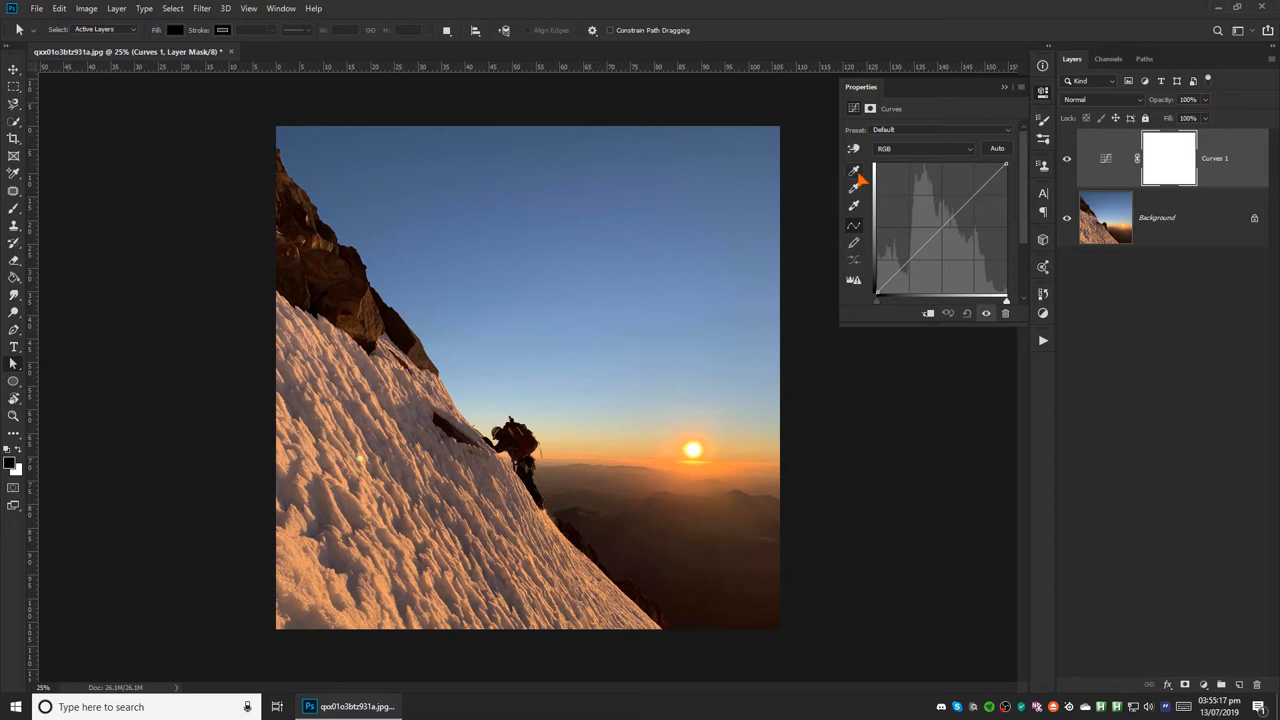
{"action": "mouse_move", "coordinate": [854, 175]}
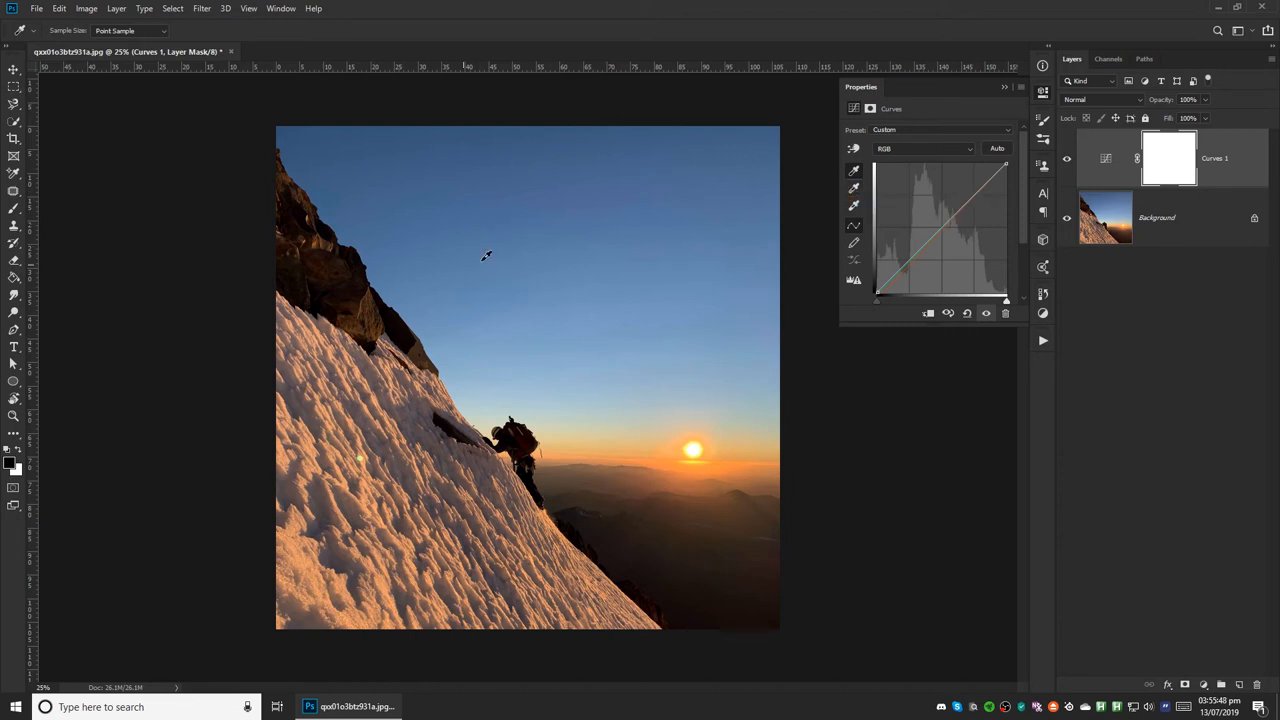
{"action": "mouse_move", "coordinate": [854, 189]}
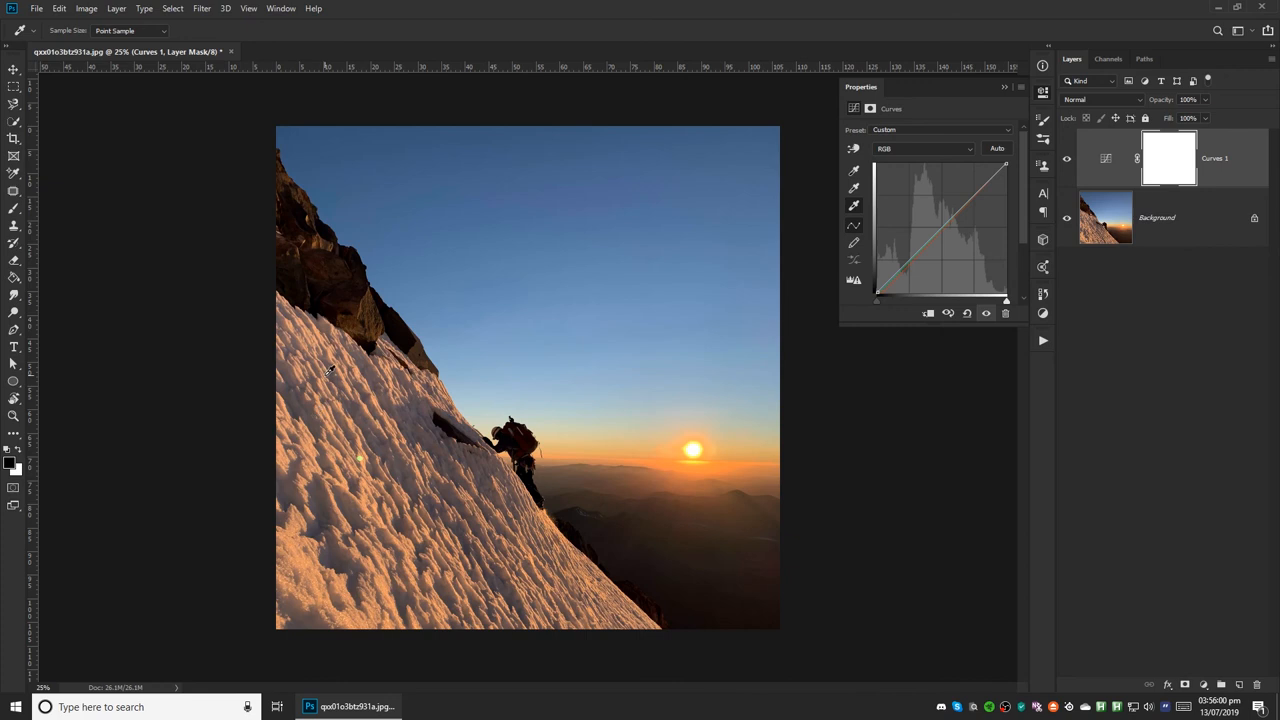
{"action": "mouse_move", "coordinate": [308, 555]}
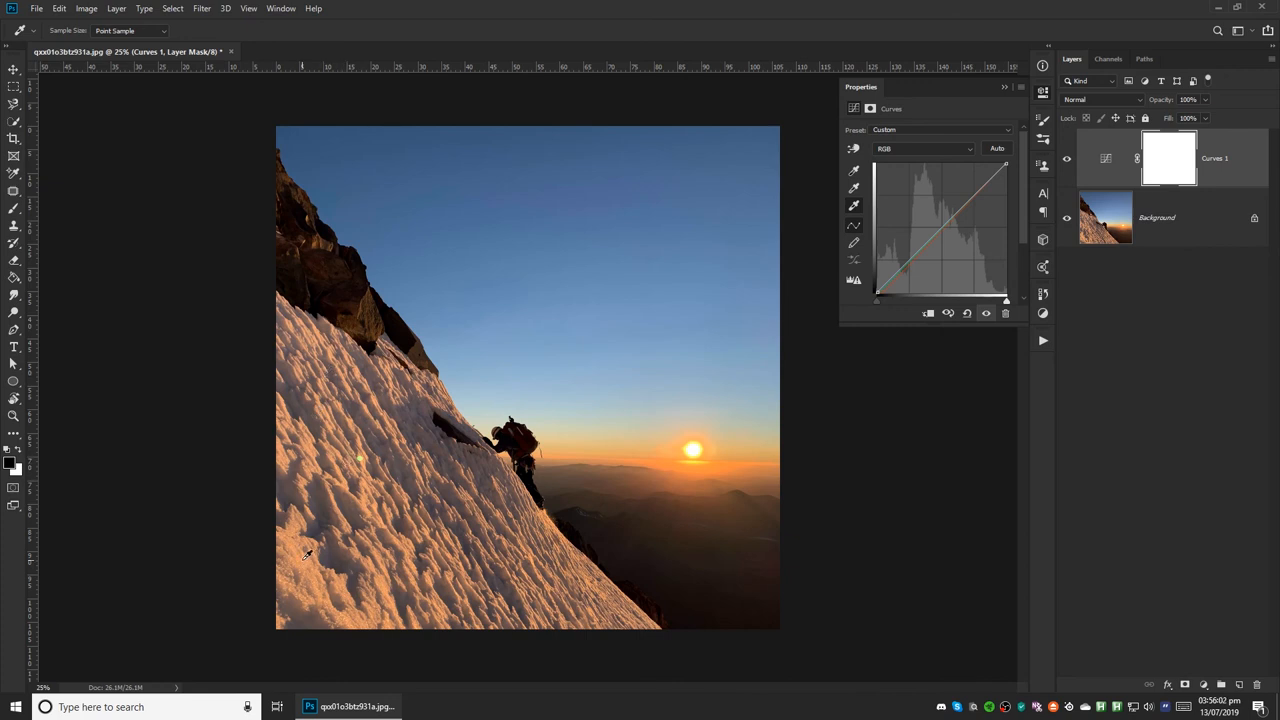